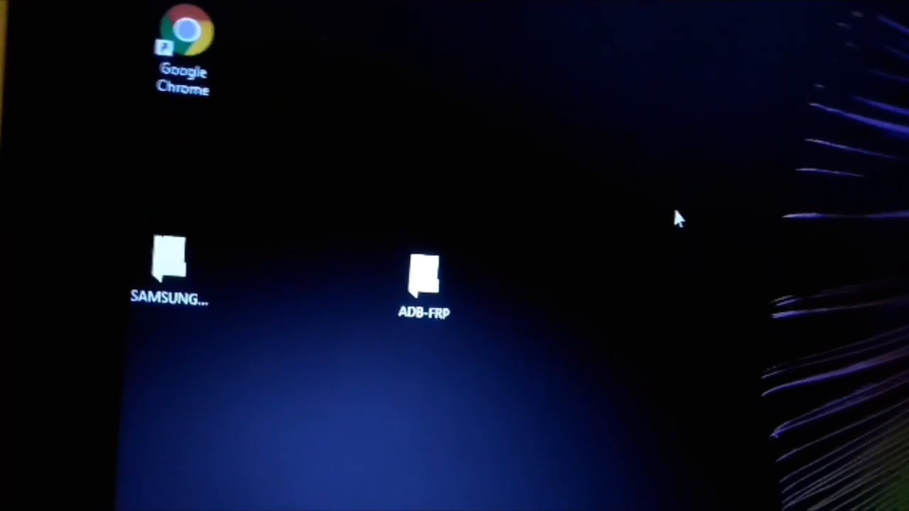
Open the SAMSUNG_USB_Driver_for_Mobile_Phones folder holding the driver installer and FRP apk
left_click(168, 270)
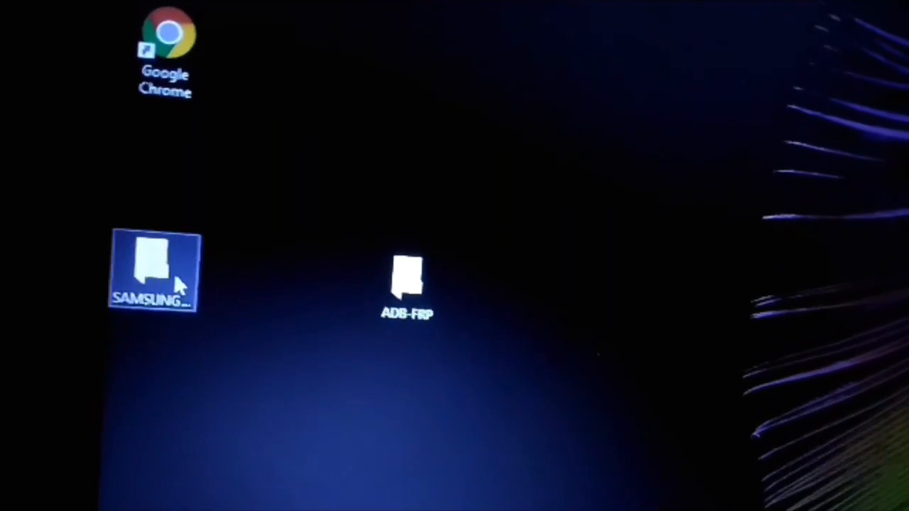
right_click(150, 273)
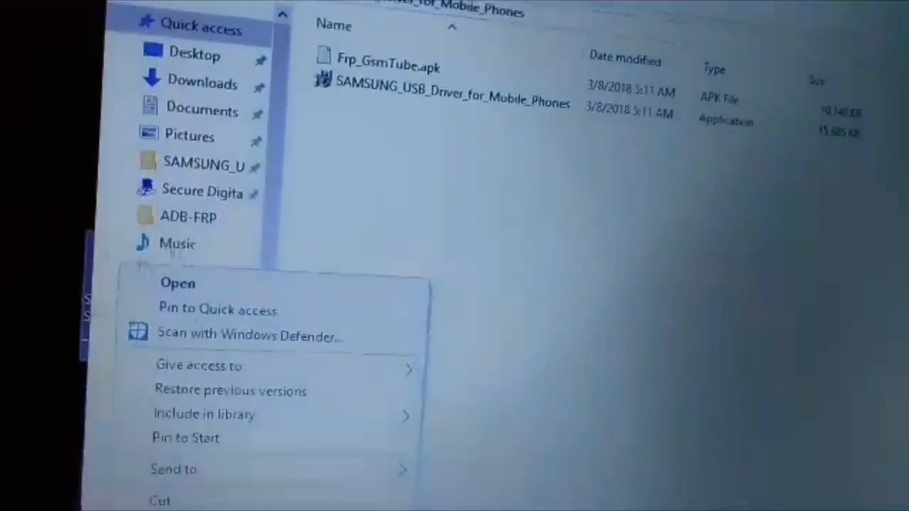
left_click(554, 367)
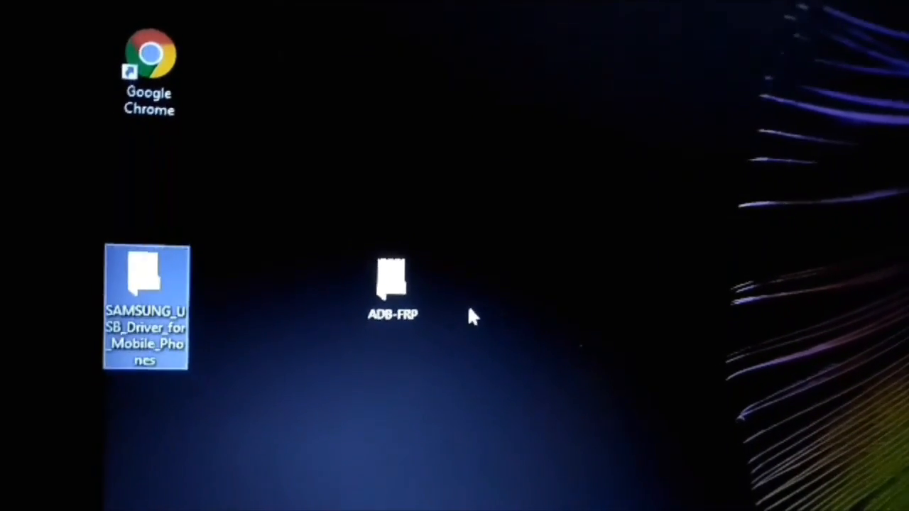
double_click(392, 284)
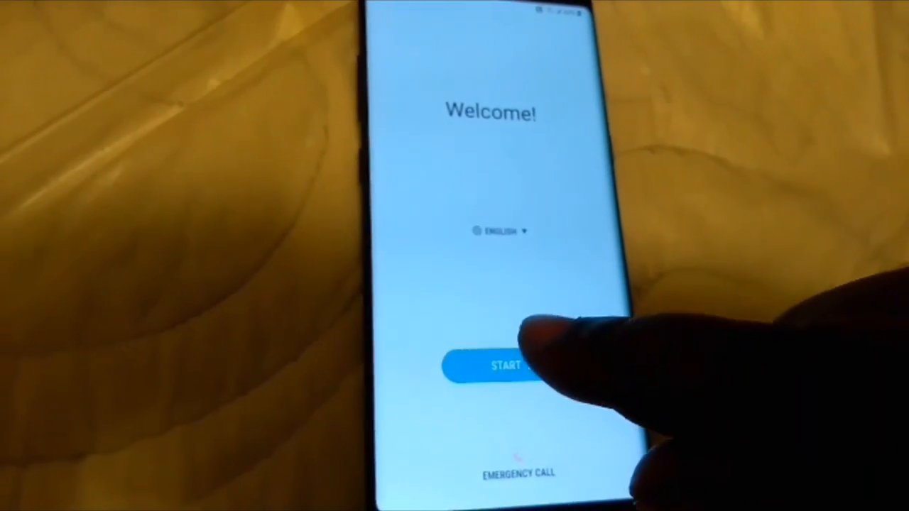
Get past Welcome, the Wi-Fi screen (No Free Wifi connected) and the agreements to reach account verification
left_click(511, 366)
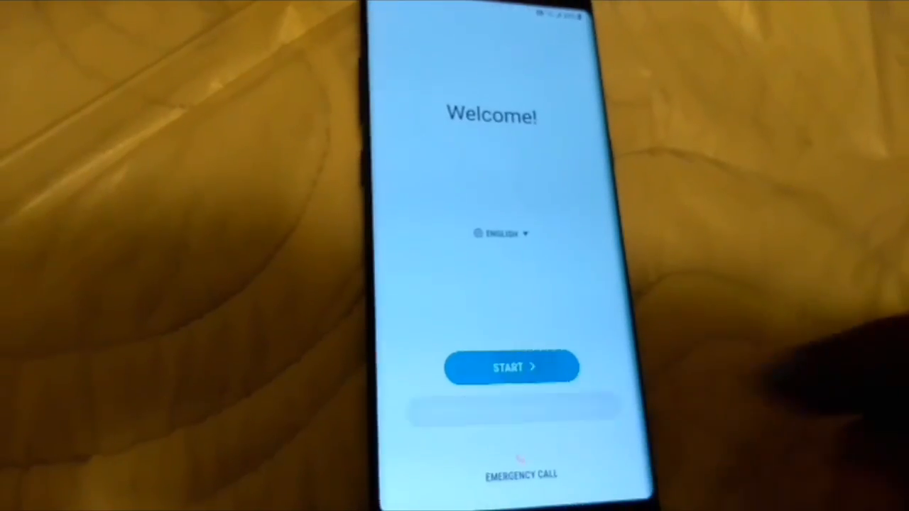
left_click(511, 366)
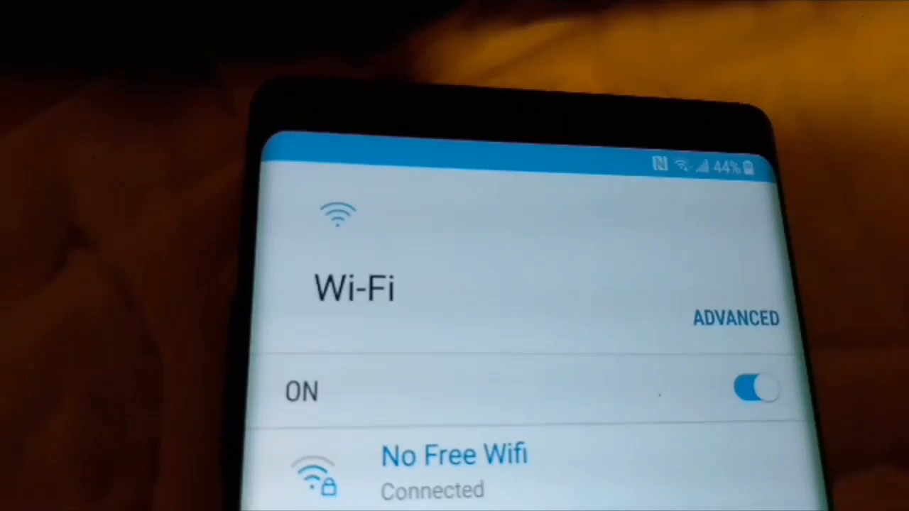
left_click(755, 389)
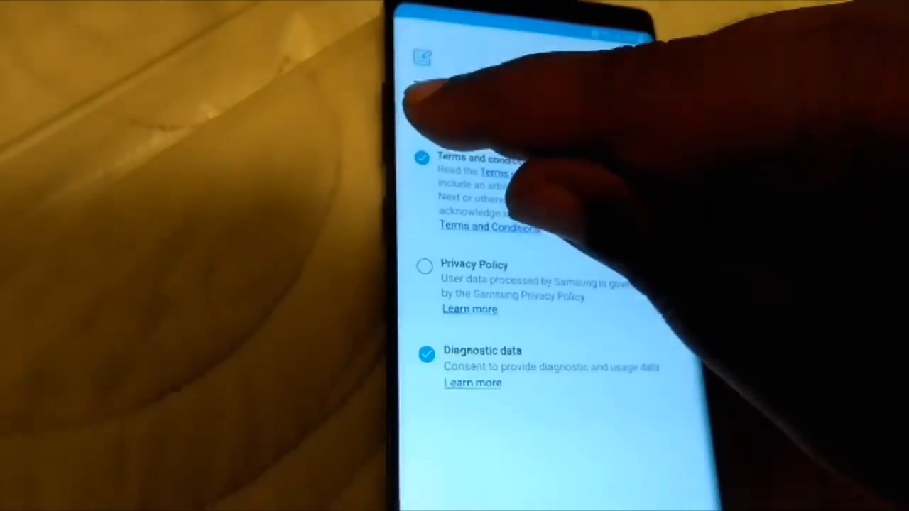
left_click(423, 267)
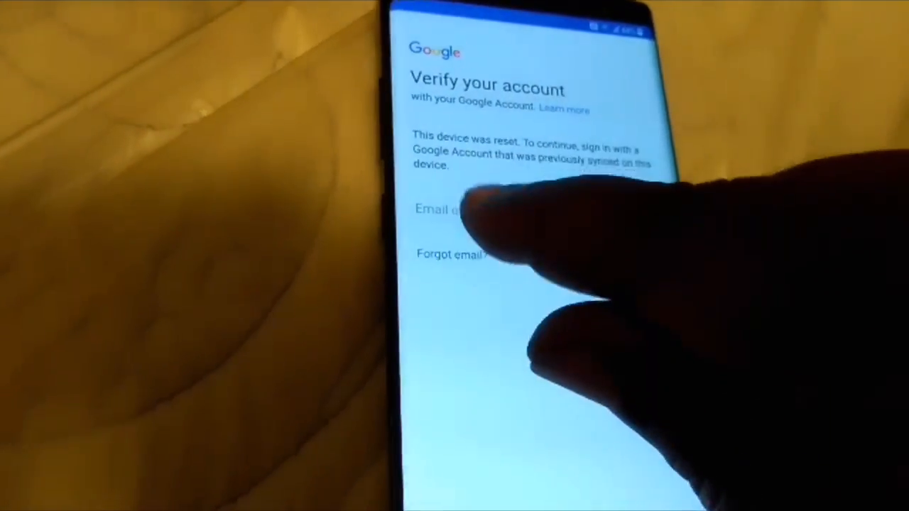
Bring up the keyboard from the 'Email or phone' field and reach Samsung Keyboard settings
left_click(461, 210)
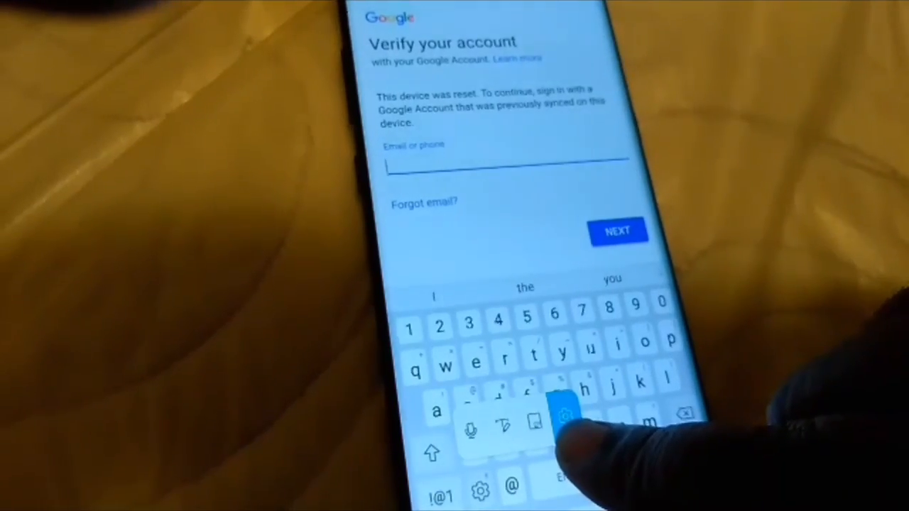
left_click(562, 417)
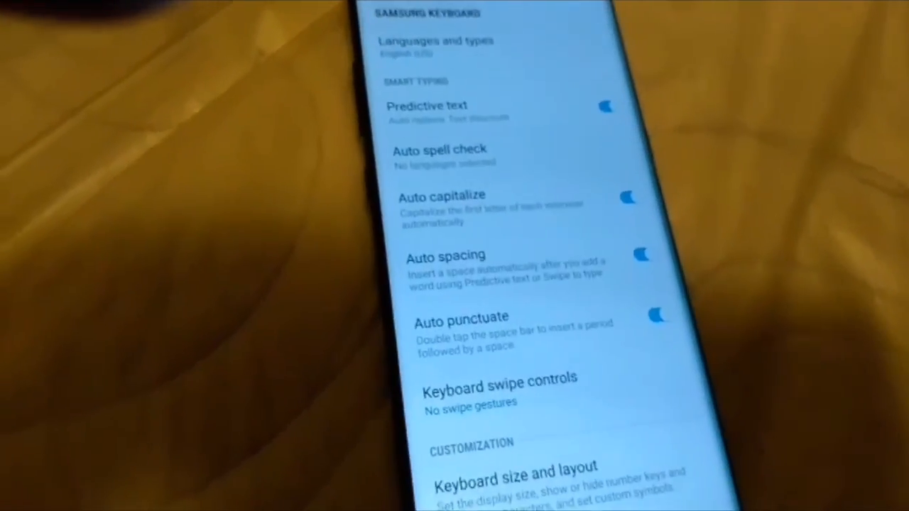
Reach About Samsung Keyboard, which reports a new version available
scroll("down", 3)
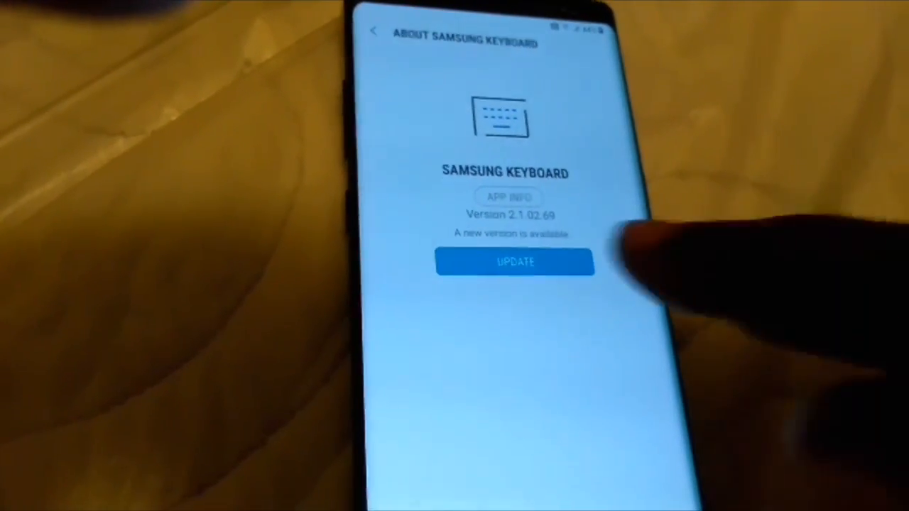
left_click(514, 261)
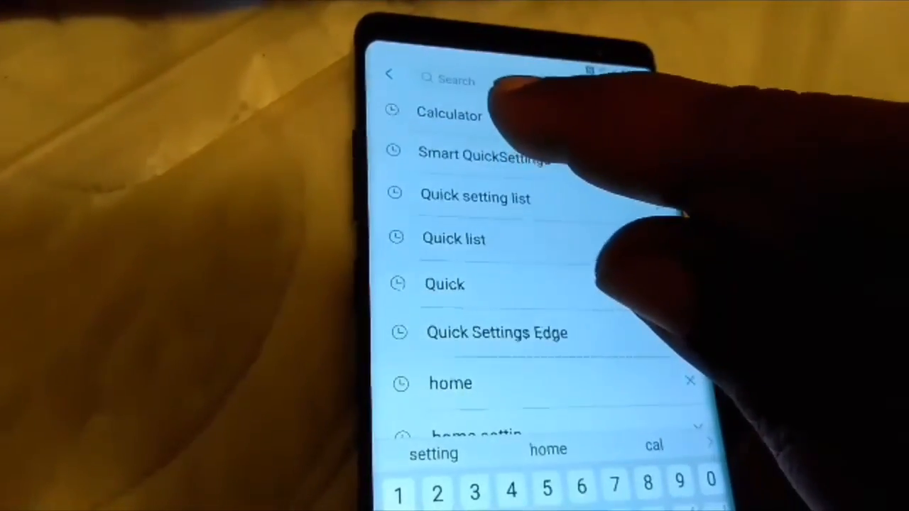
Open the Calculator app from the Galaxy Apps search suggestions
left_click(449, 114)
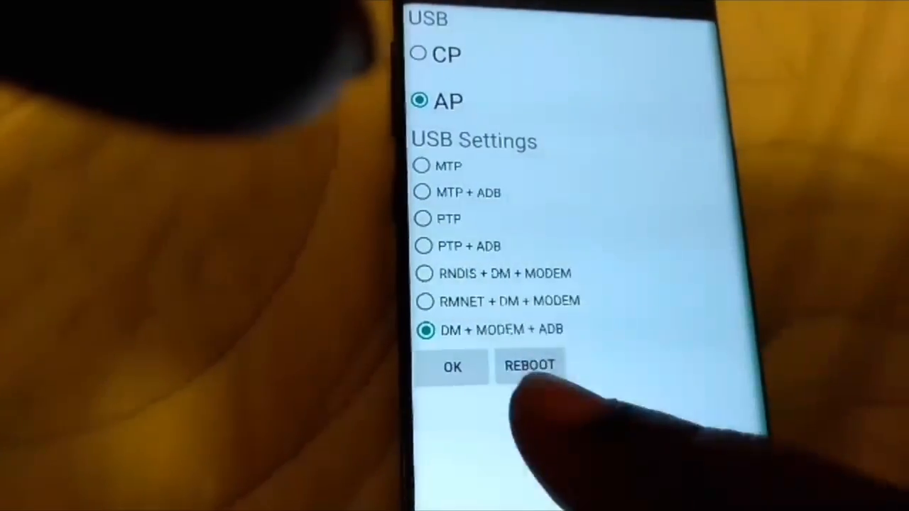
Set the USB mode to DM + MODEM + ADB under AP and reboot the phone
left_click(528, 367)
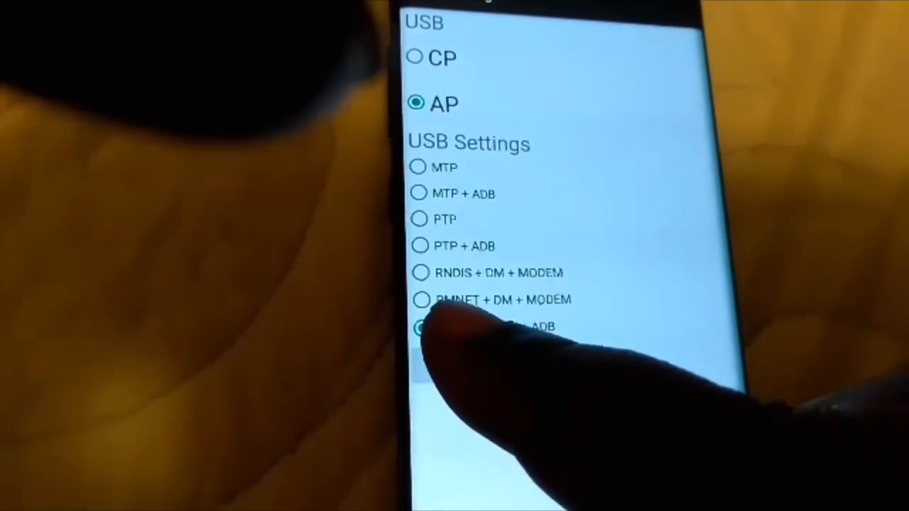
left_click(420, 325)
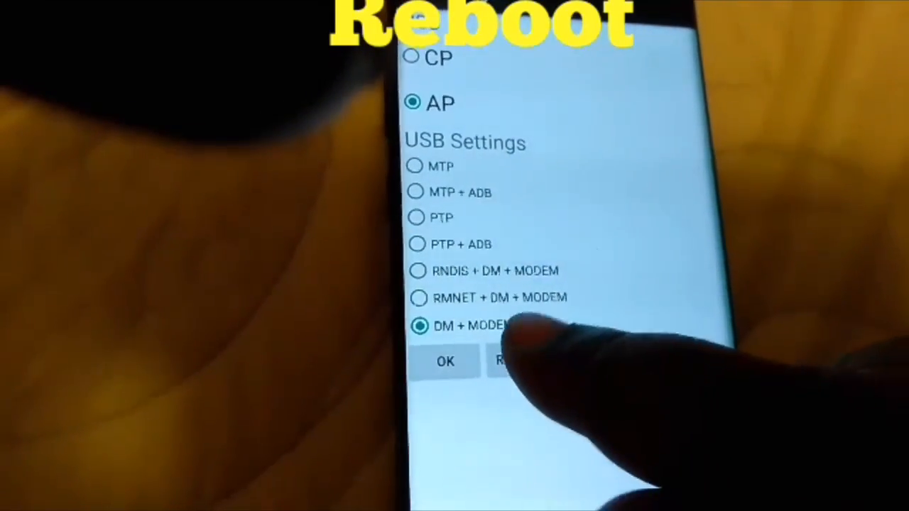
left_click(504, 361)
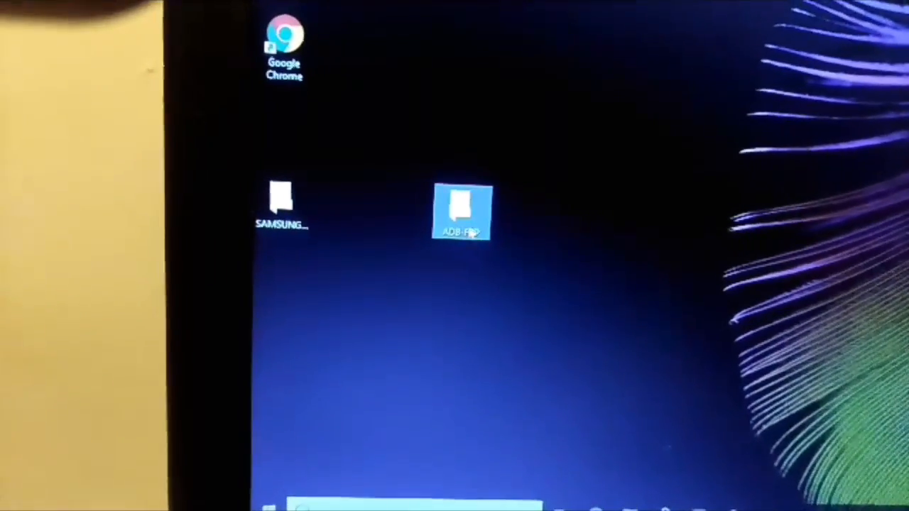
Launch the ADB-FRP tool from the desktop to run lock removal on the Note 8
double_click(462, 213)
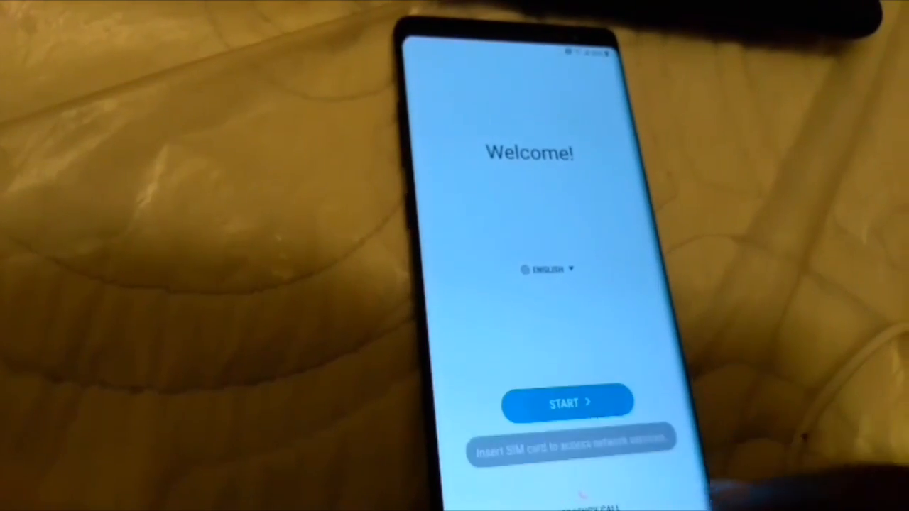
Start from the Welcome screen so the Note 8 lands on its home screen
left_click(568, 403)
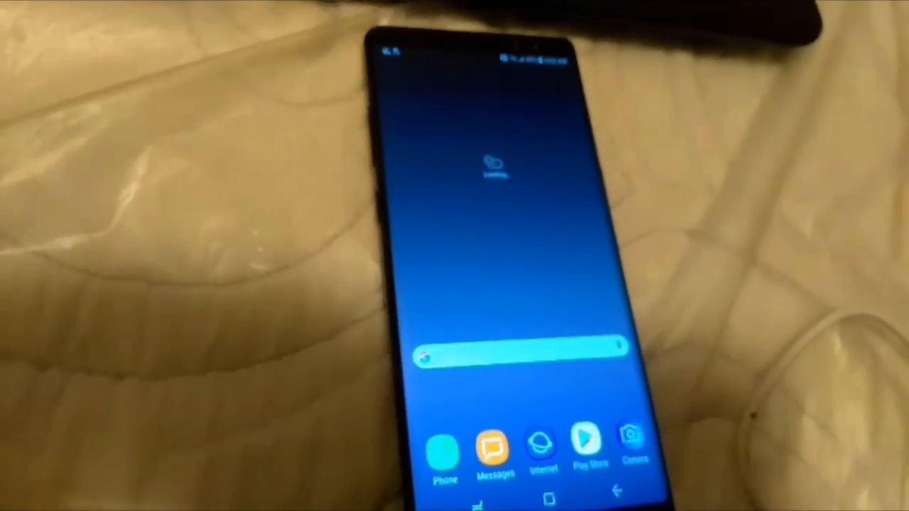